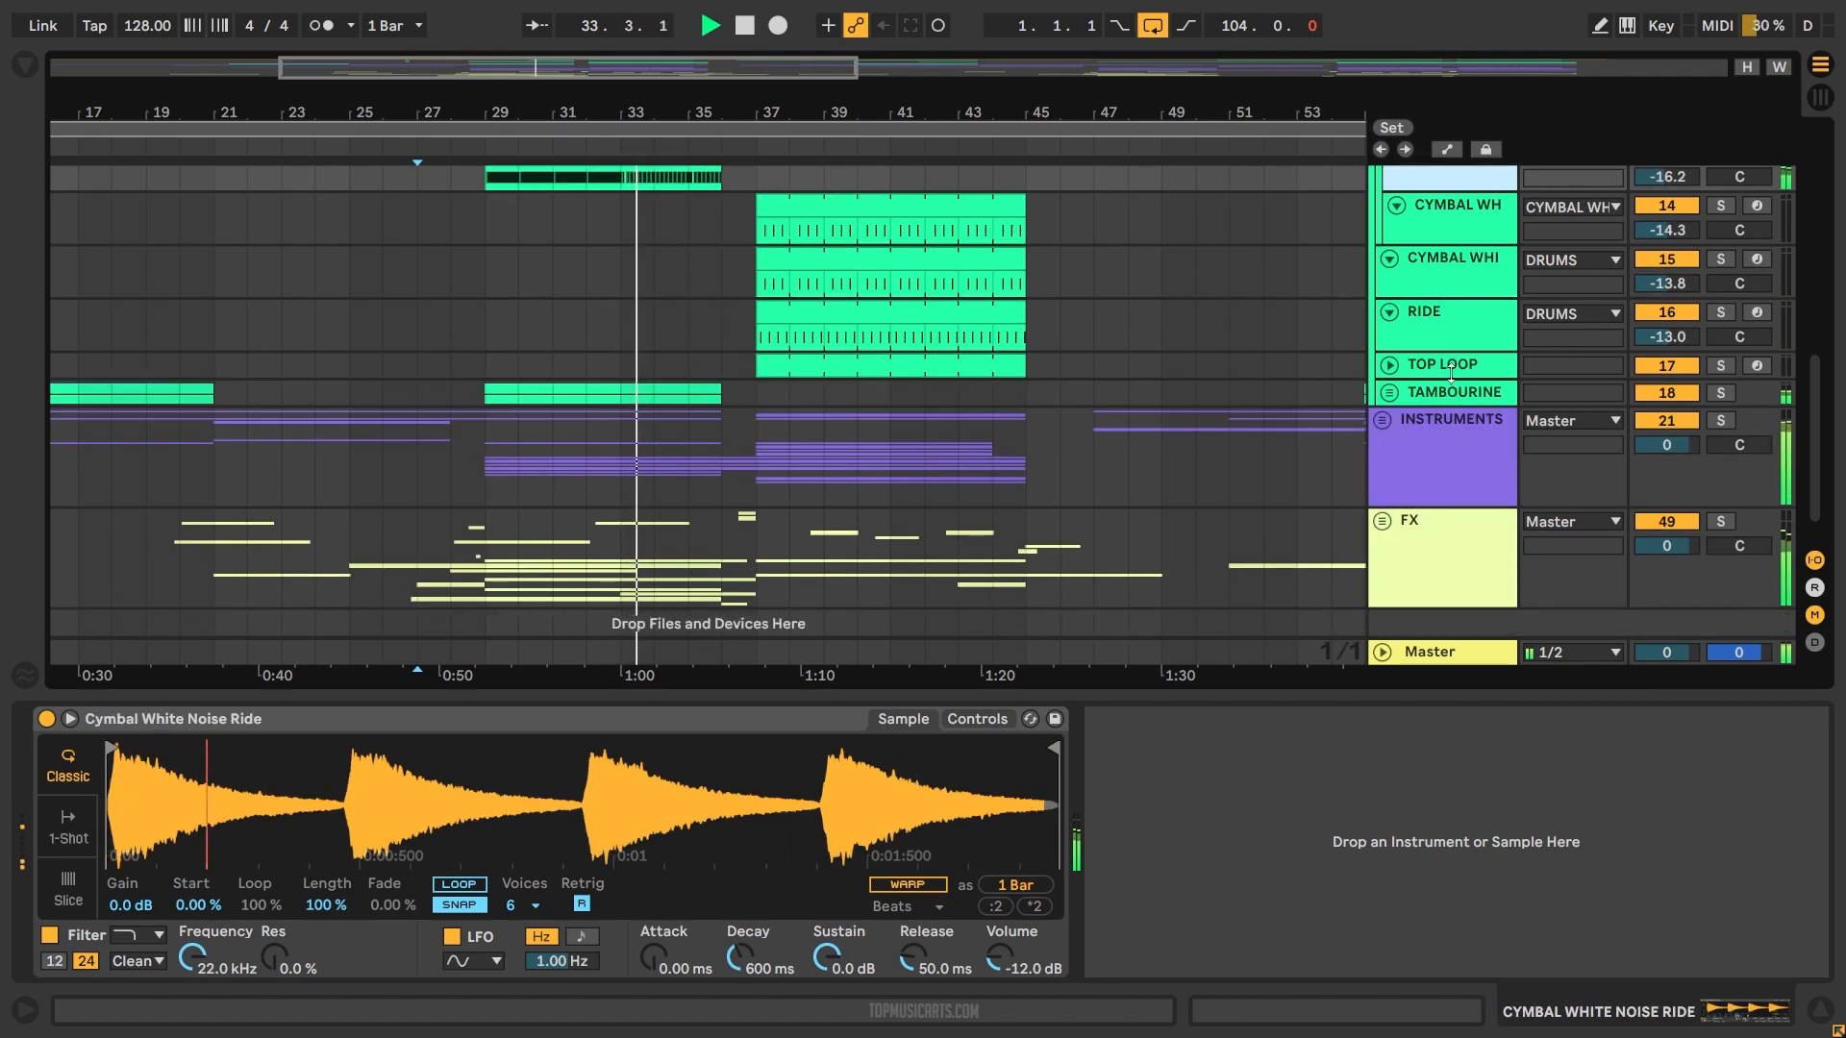
# Step: Scroll the arrangement down to the lead tracks to reach the LD - DROP LEAD 1 clip
pyautogui.scroll(-3)
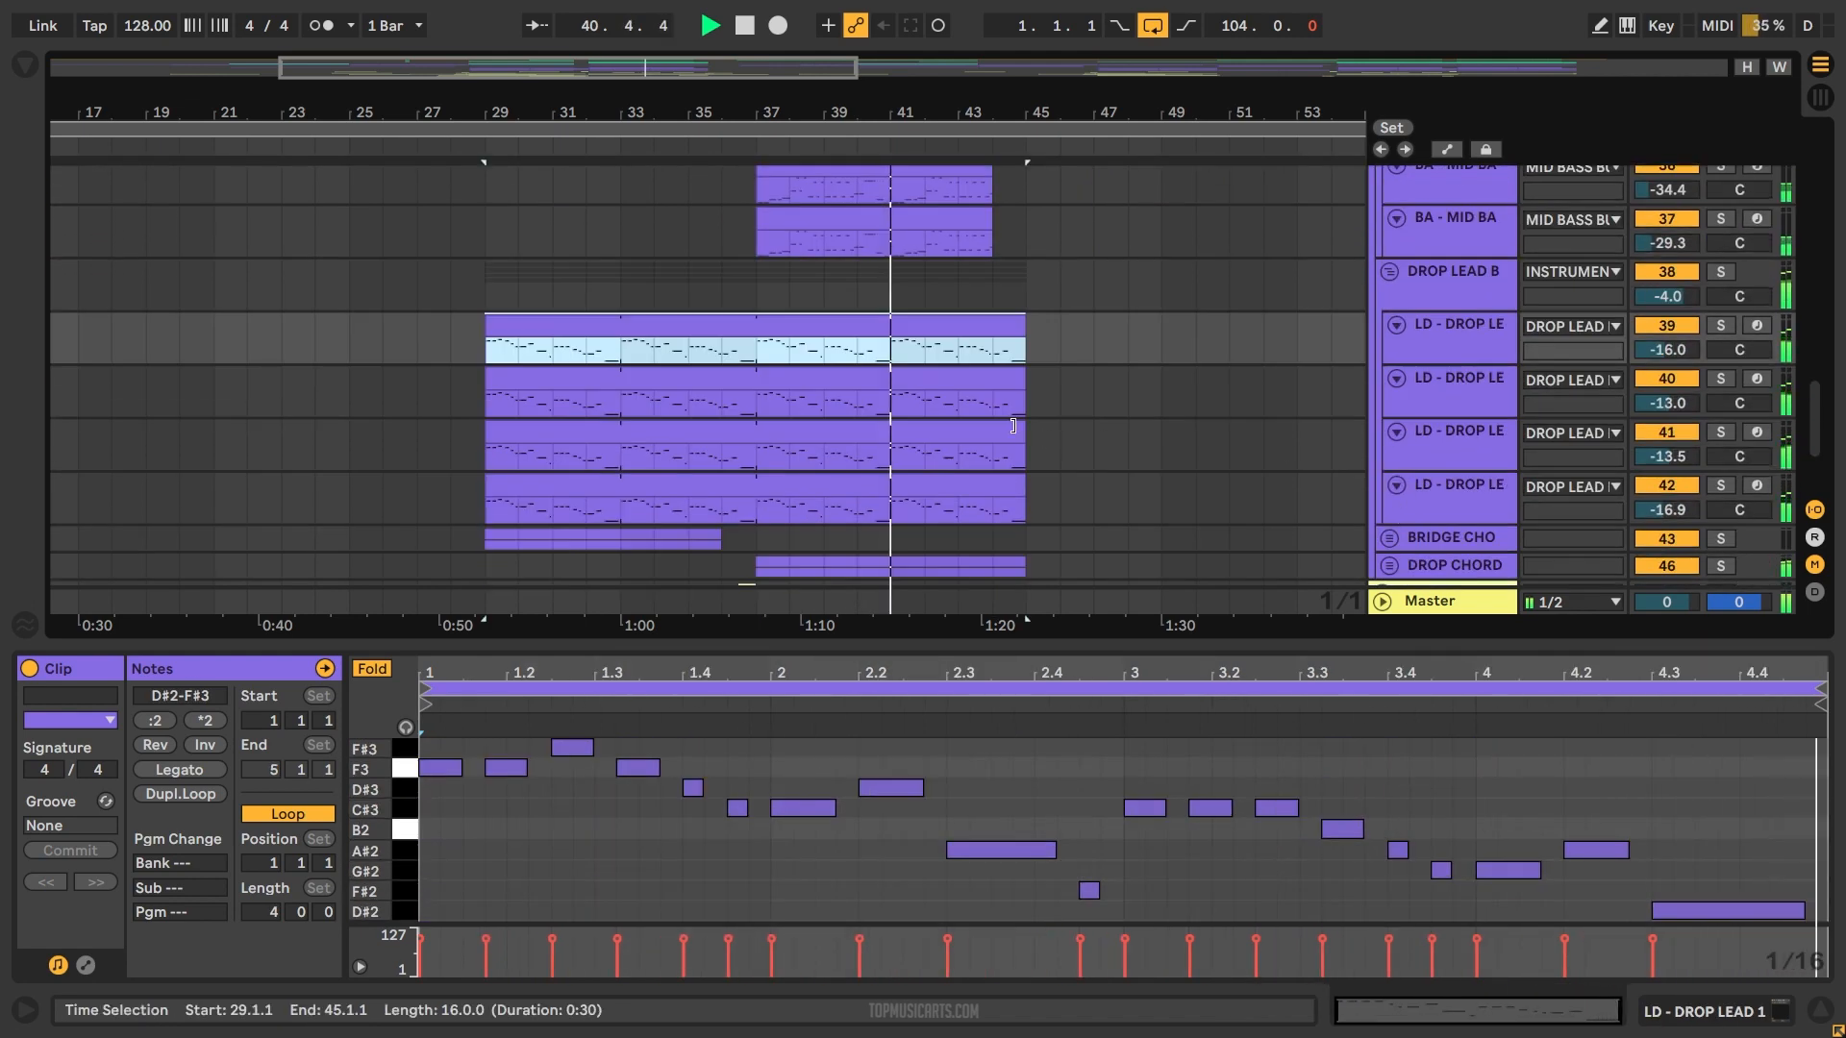
# Step: Select the BA - SUB BASS 2 track to display its Serum and EQ Eight devices
pyautogui.click(1459, 485)
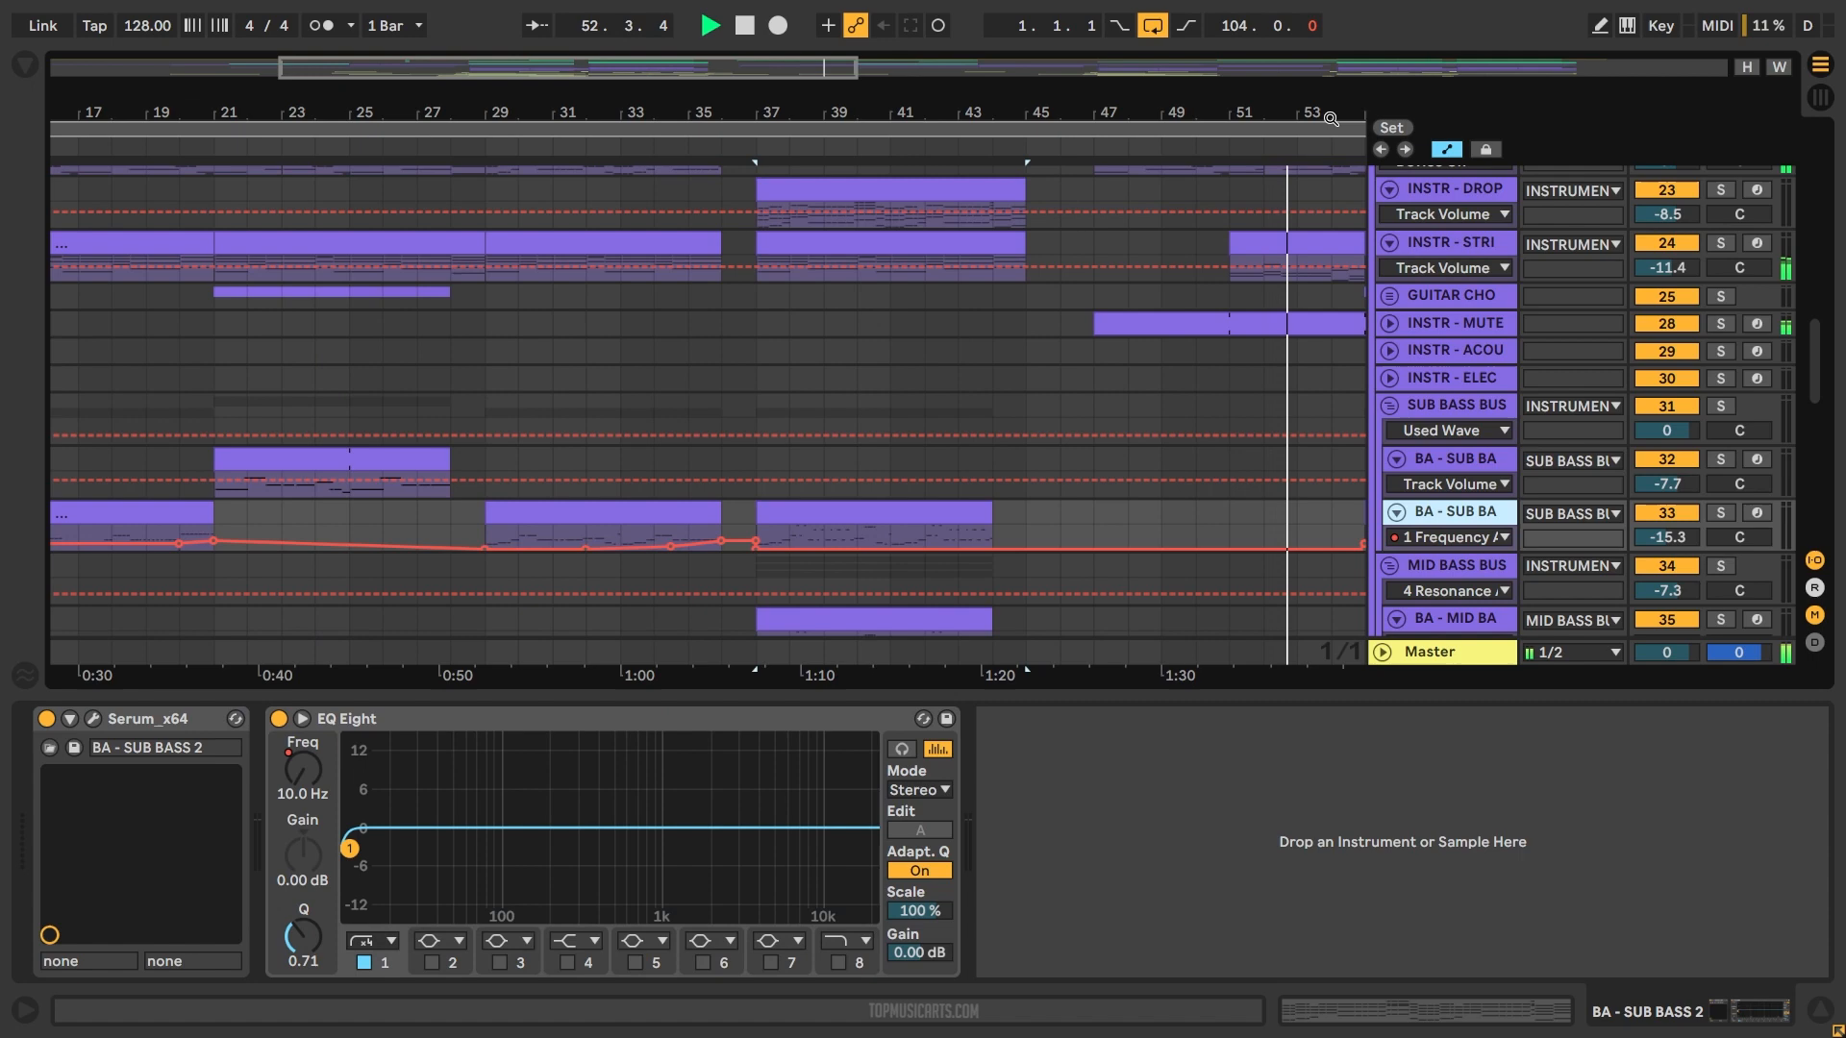
# Step: Show the device chains of the muted guitar, guitar chords and drop piano tracks
pyautogui.click(1454, 350)
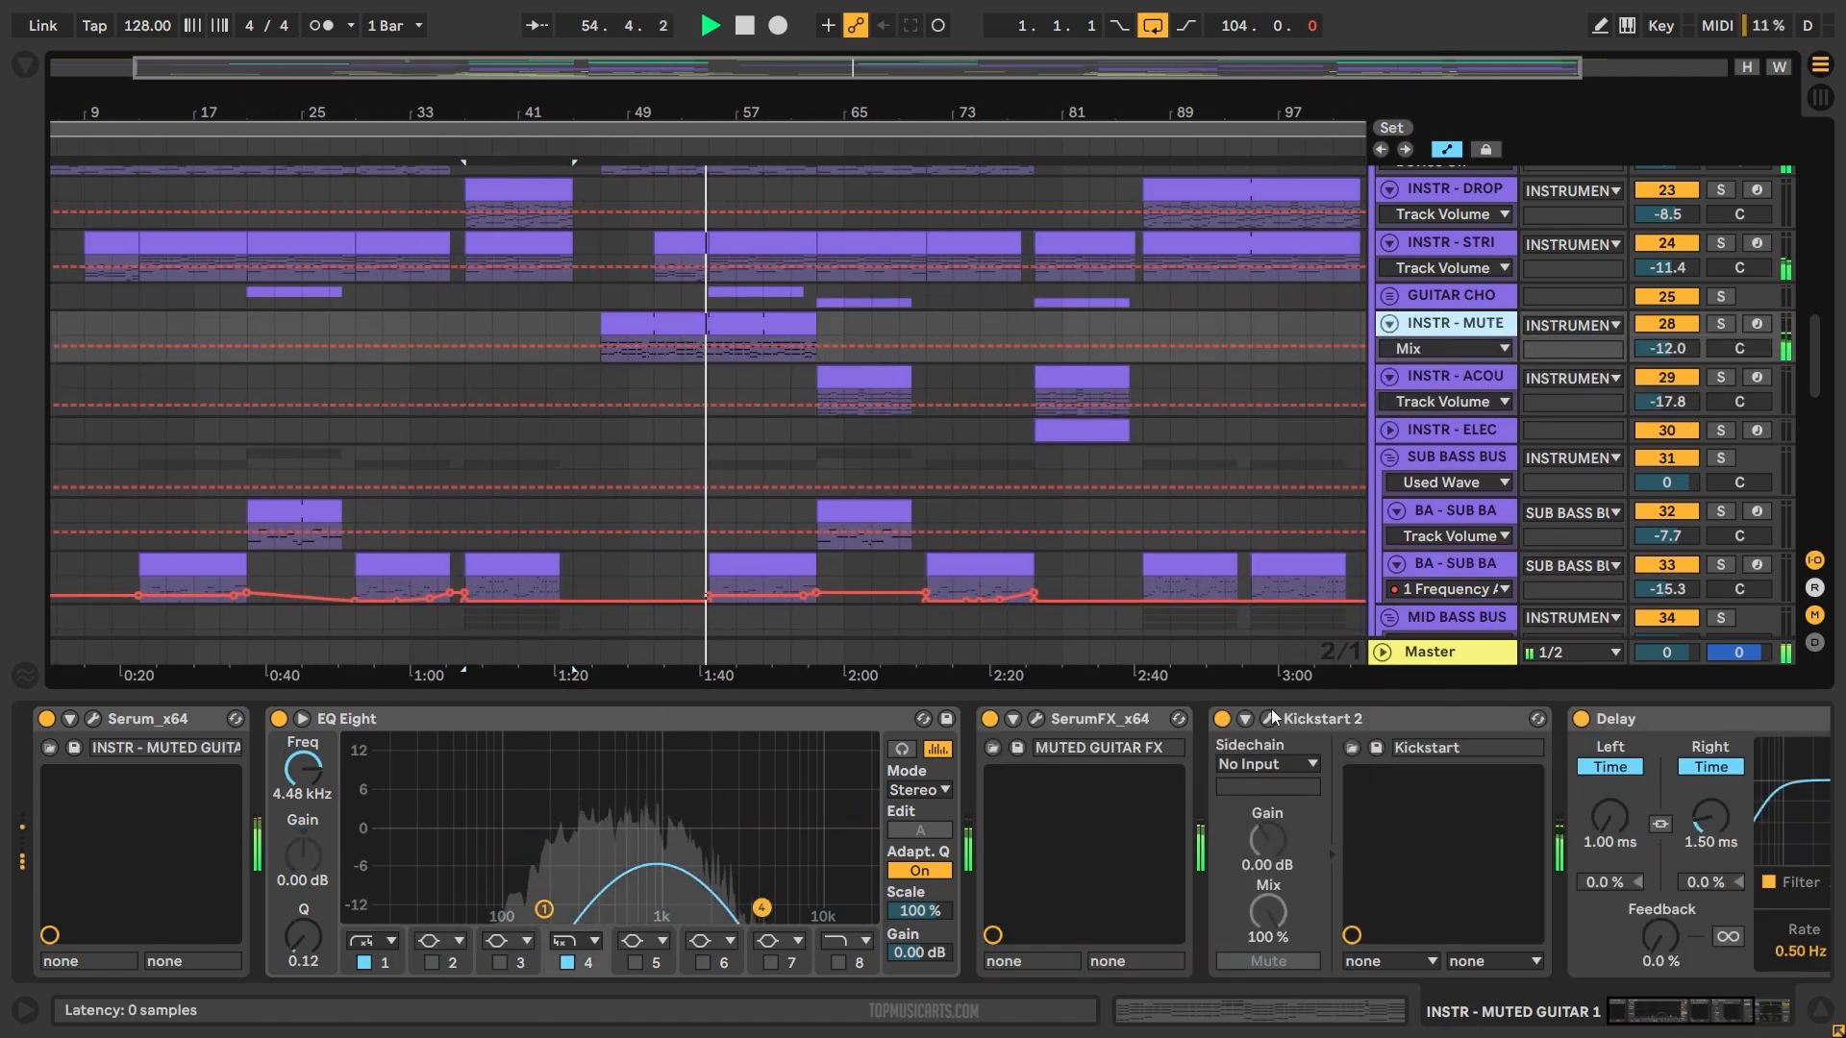
pyautogui.click(1263, 718)
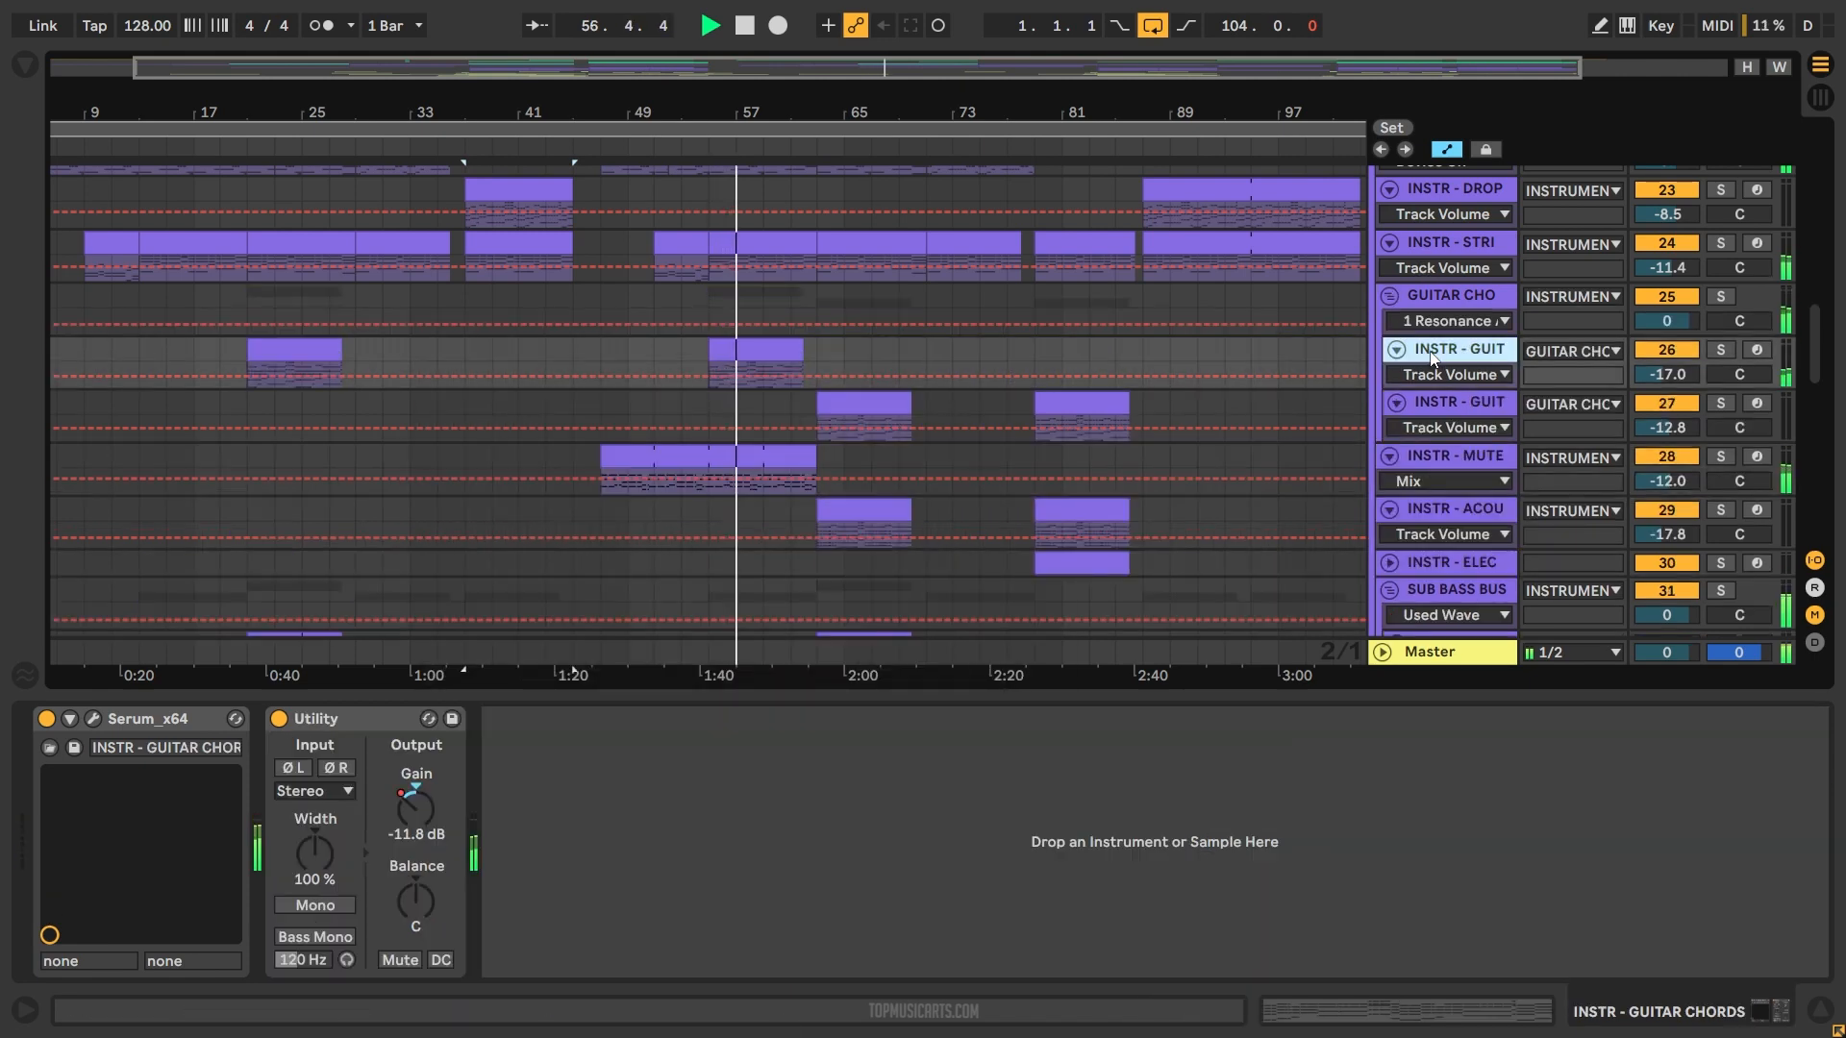
pyautogui.click(1458, 243)
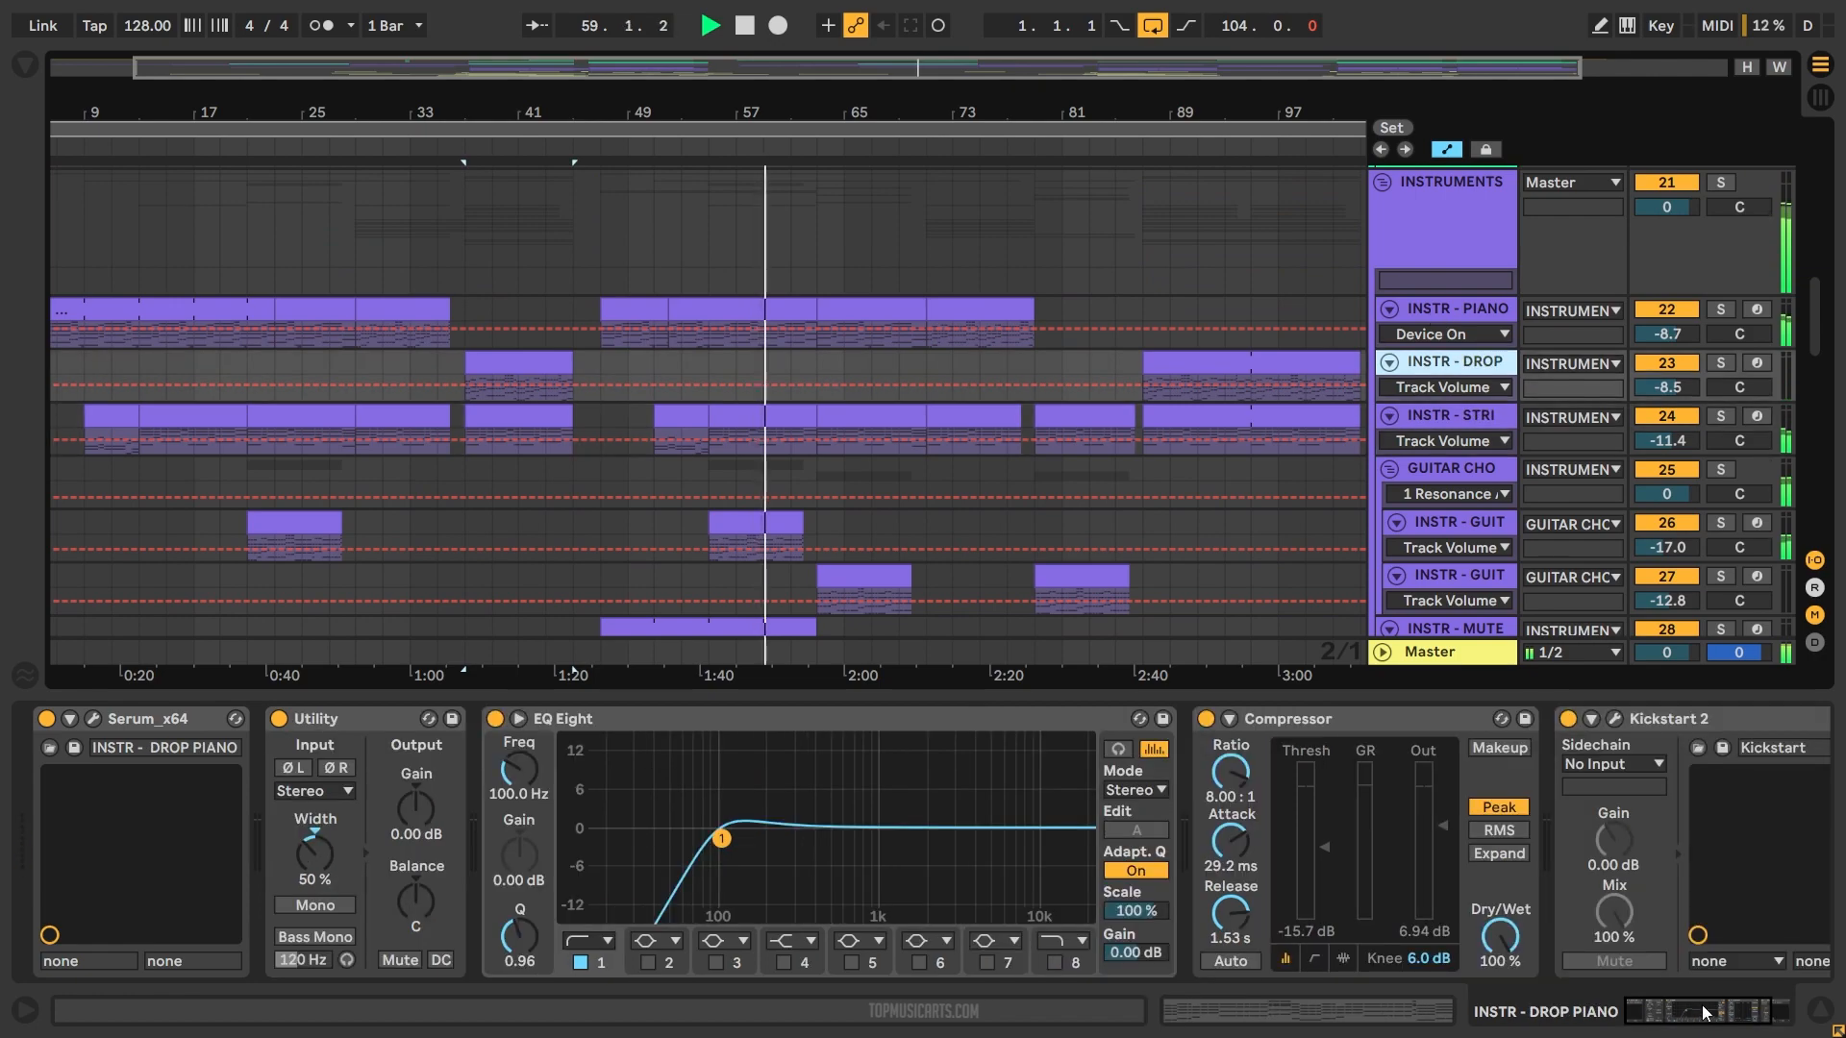
# Step: Select the PD - BRIDGE PAD track, then open and close its Serum plugin window
pyautogui.click(1460, 308)
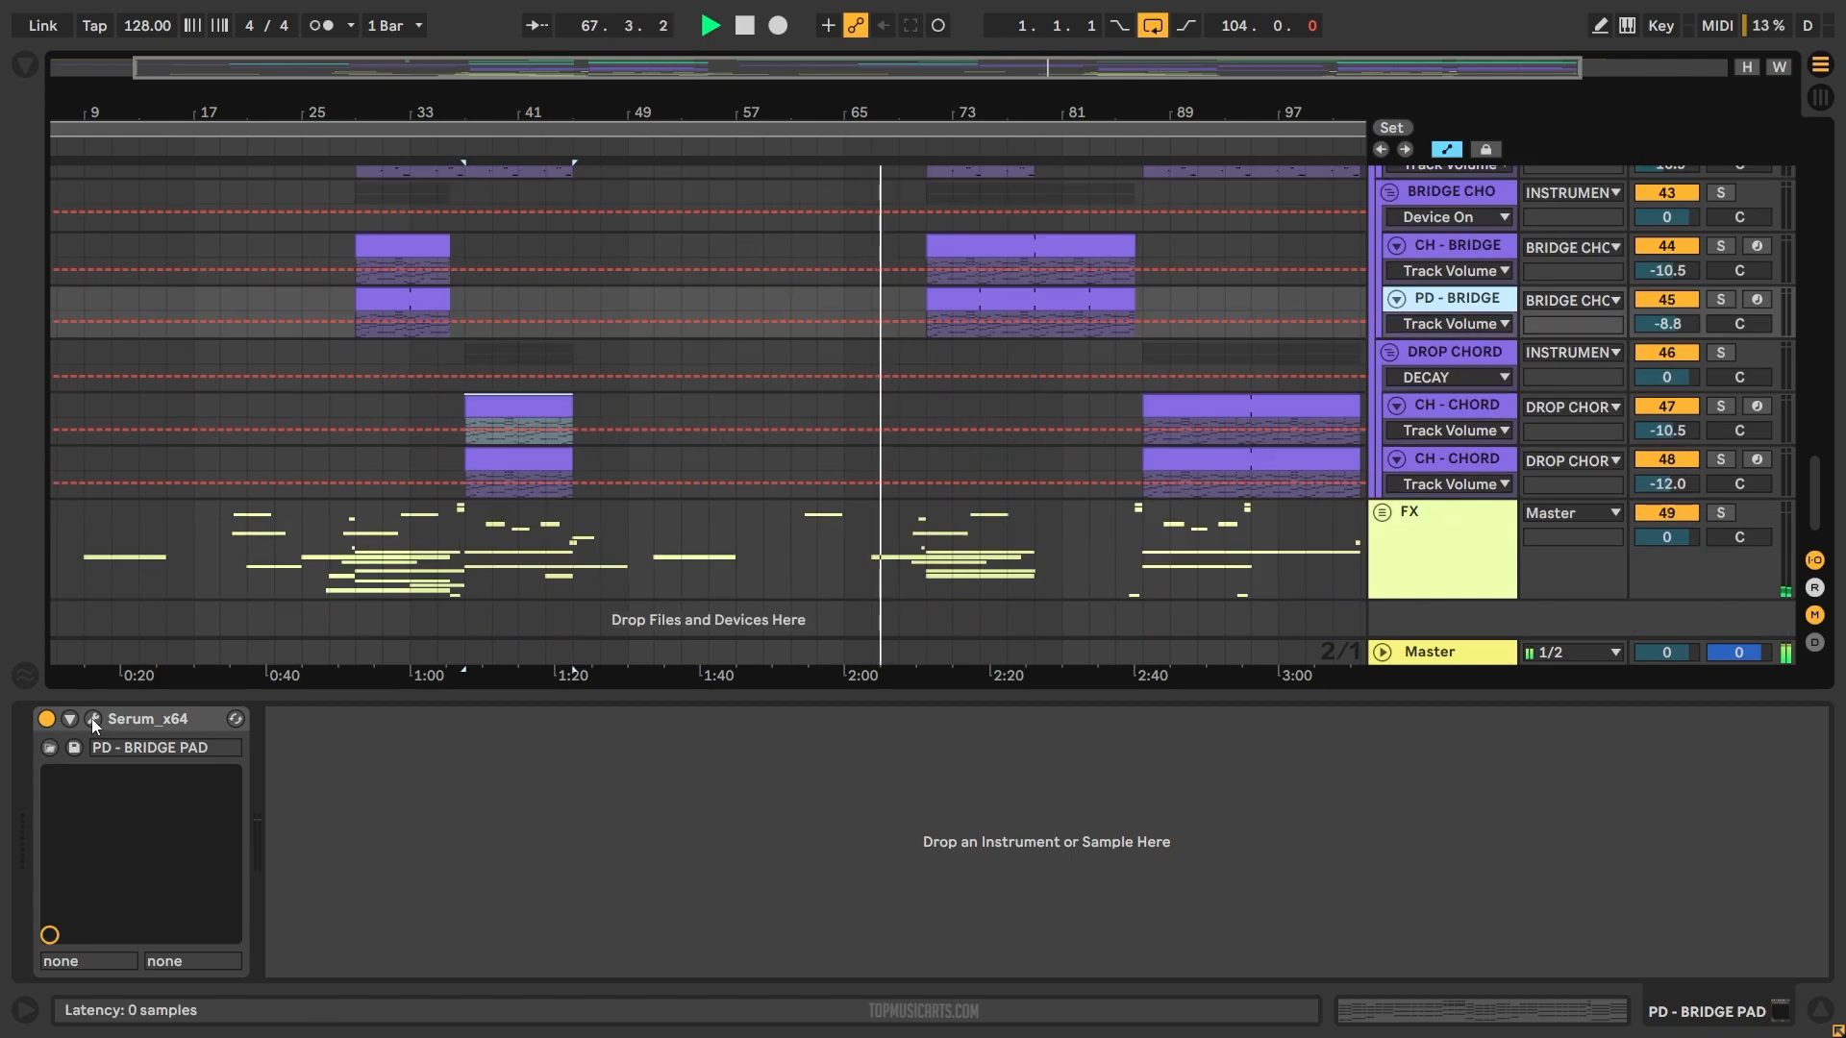
pyautogui.click(93, 724)
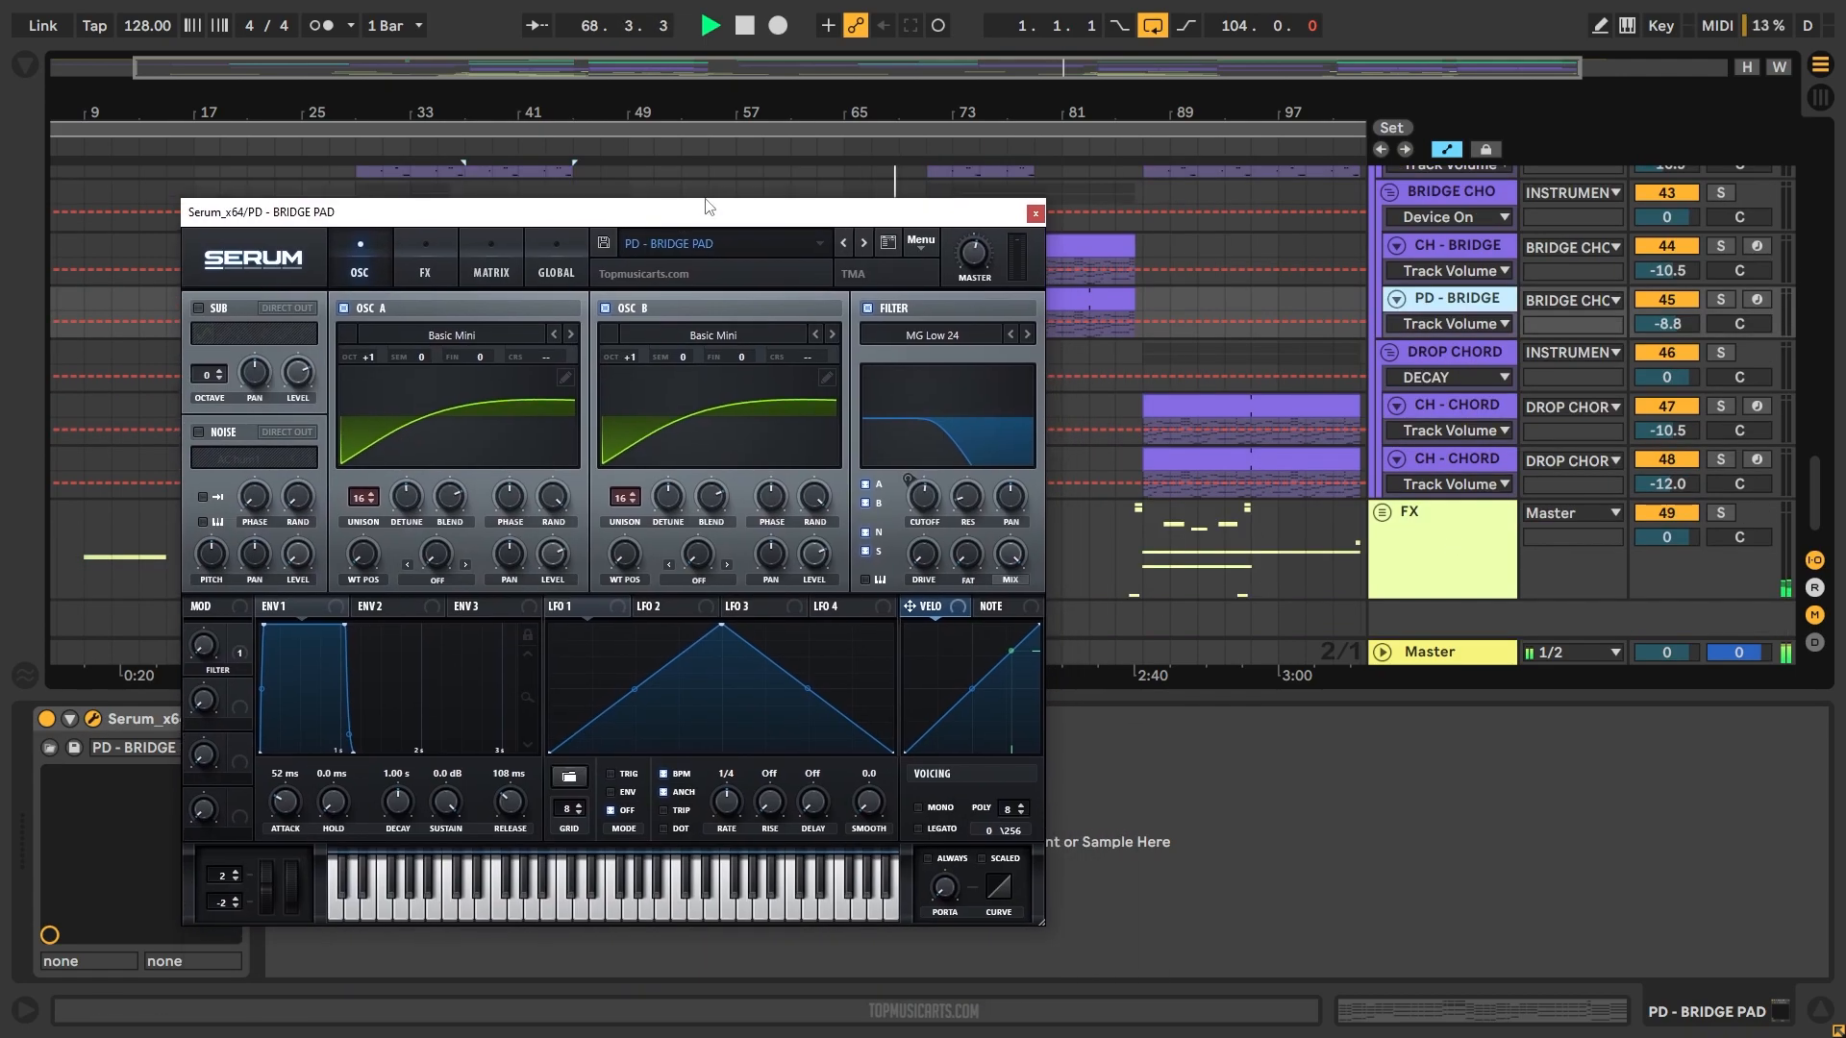
pyautogui.click(1033, 213)
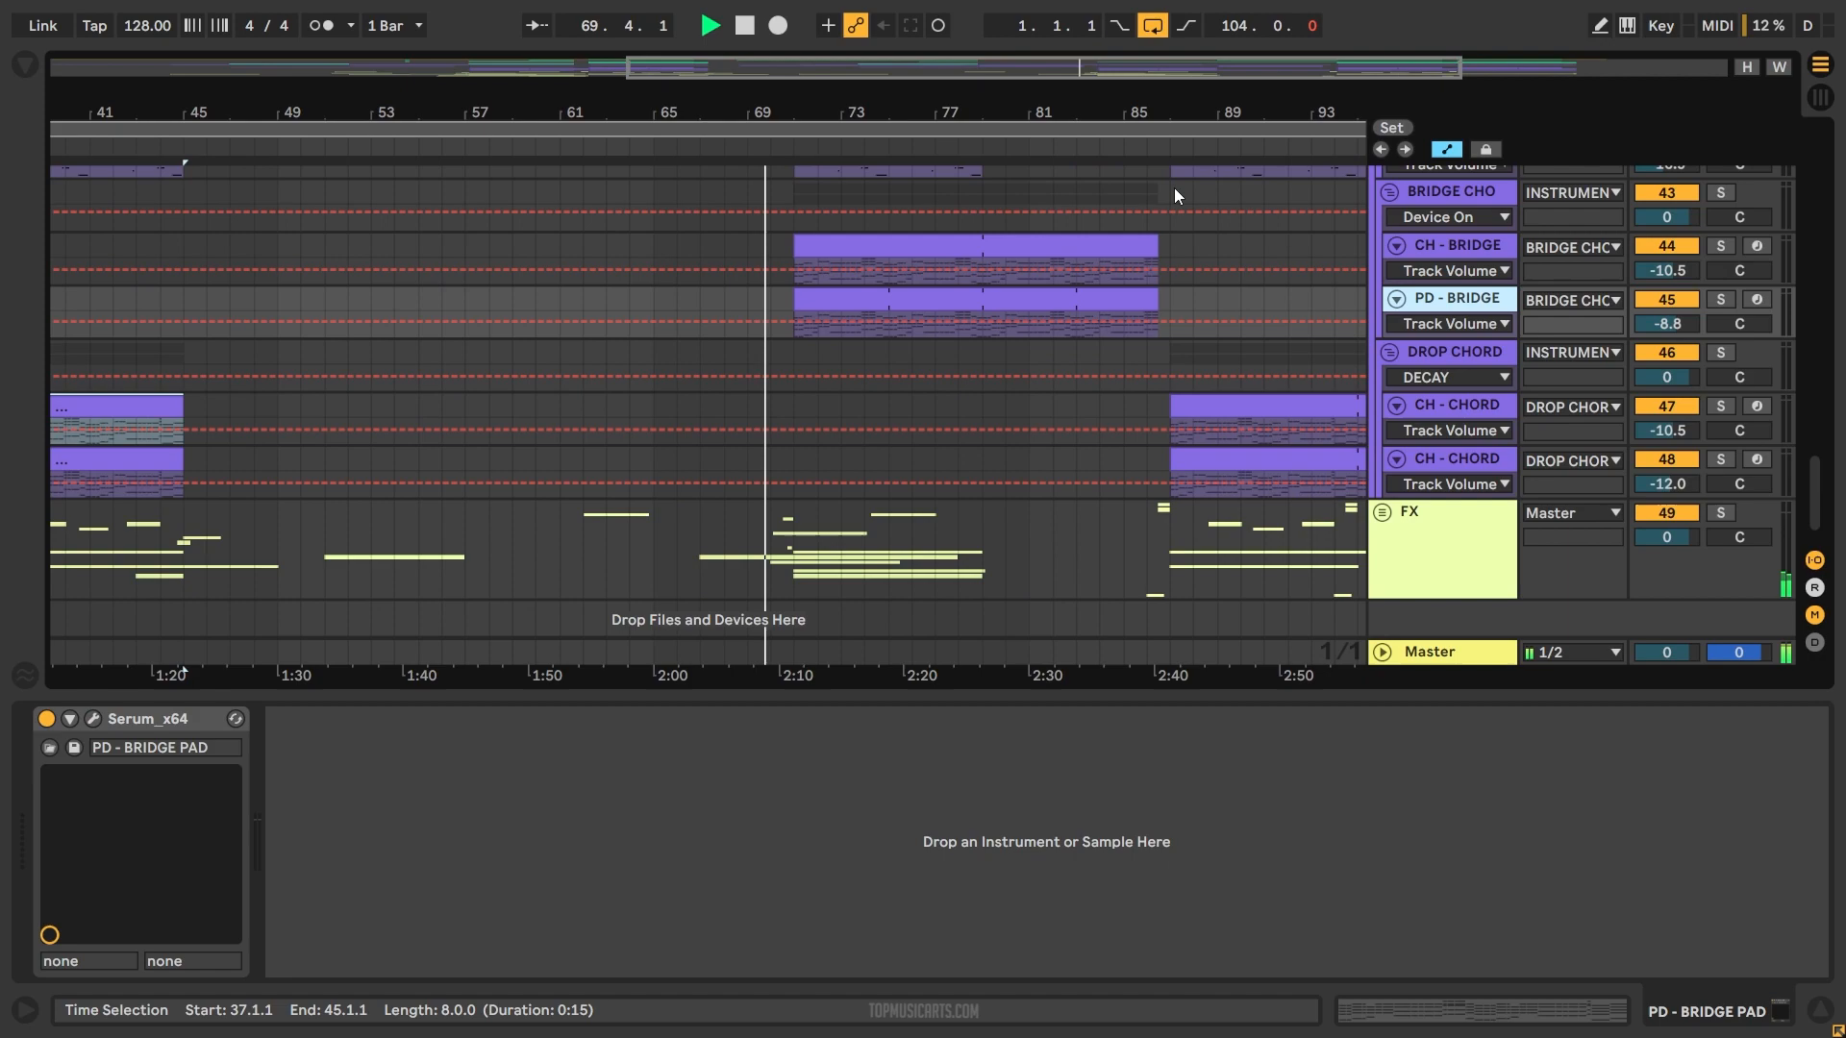